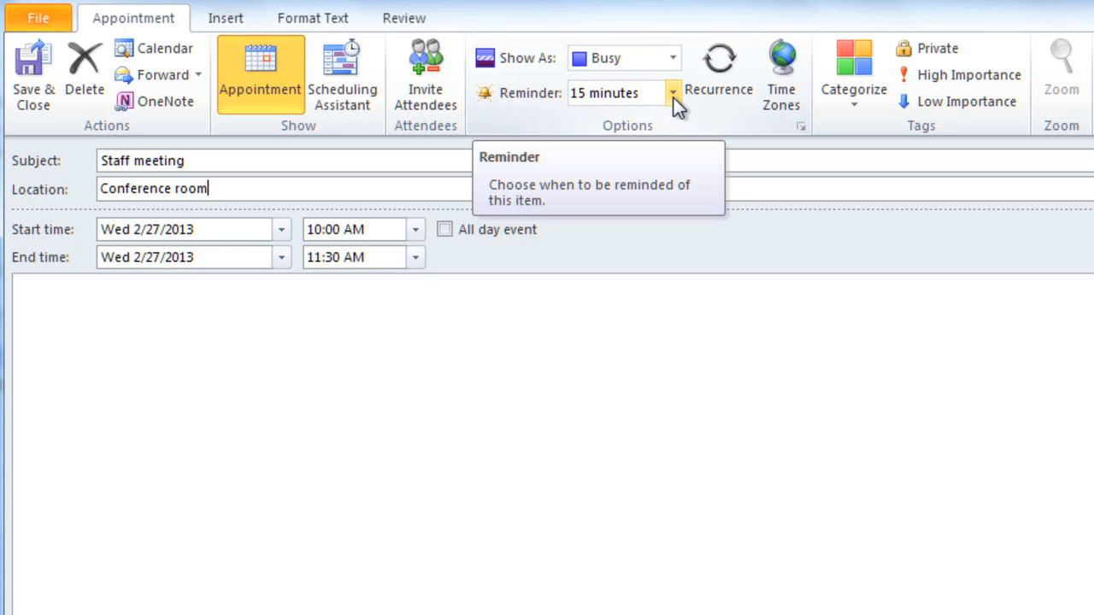
Set the Staff meeting reminder to 1 hour before.
left_click(673, 93)
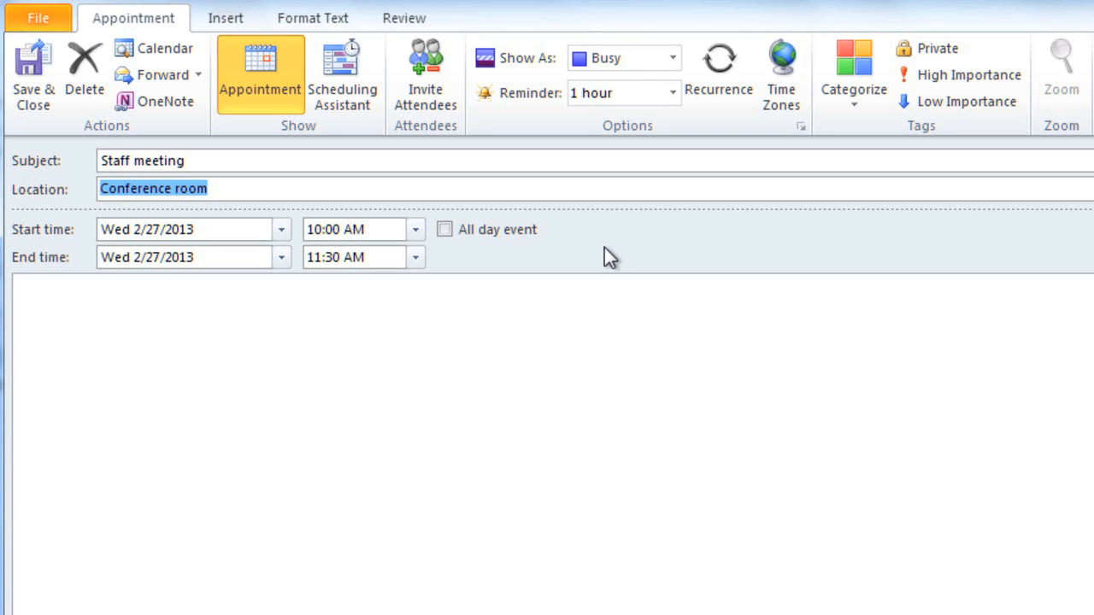
left_click(33, 77)
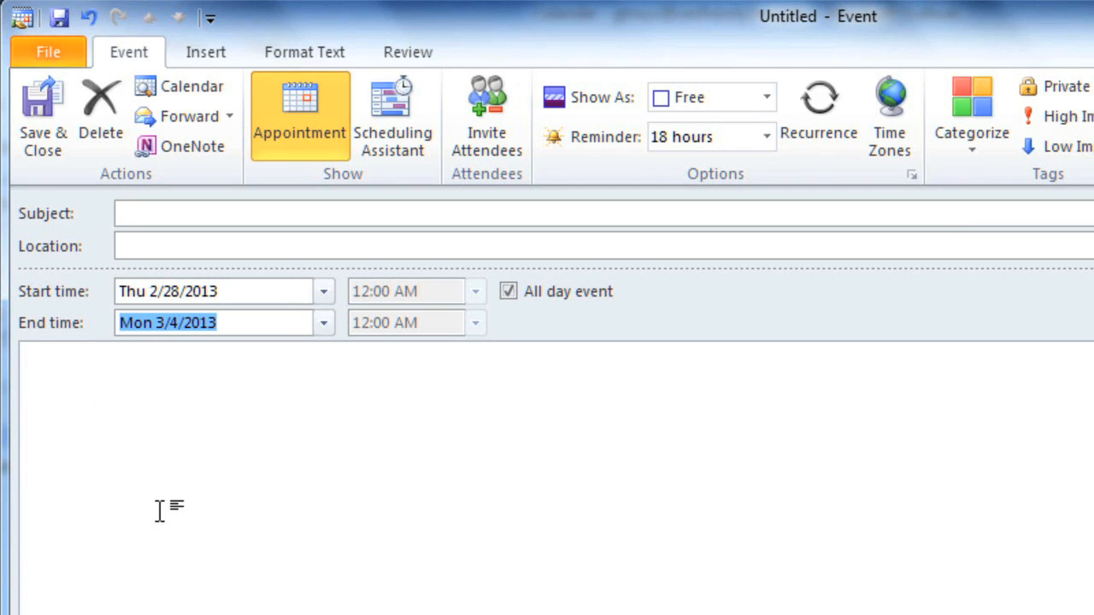
Title the all-day Thu 2/28 to Mon 3/4 event 'Out of the office' and switch to Month view.
type("Out of the of")
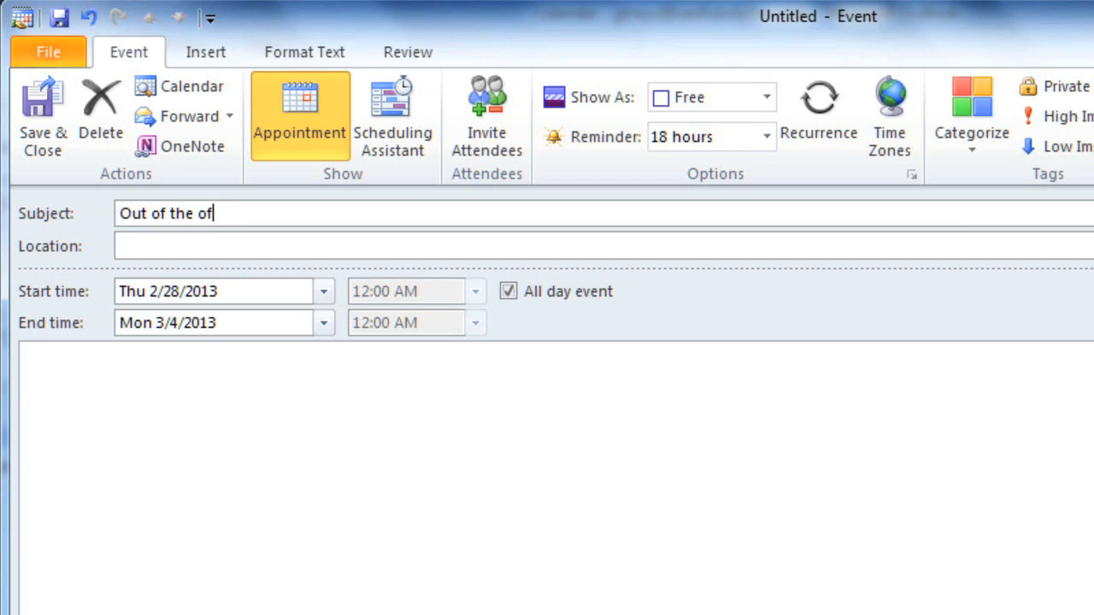
type("fice")
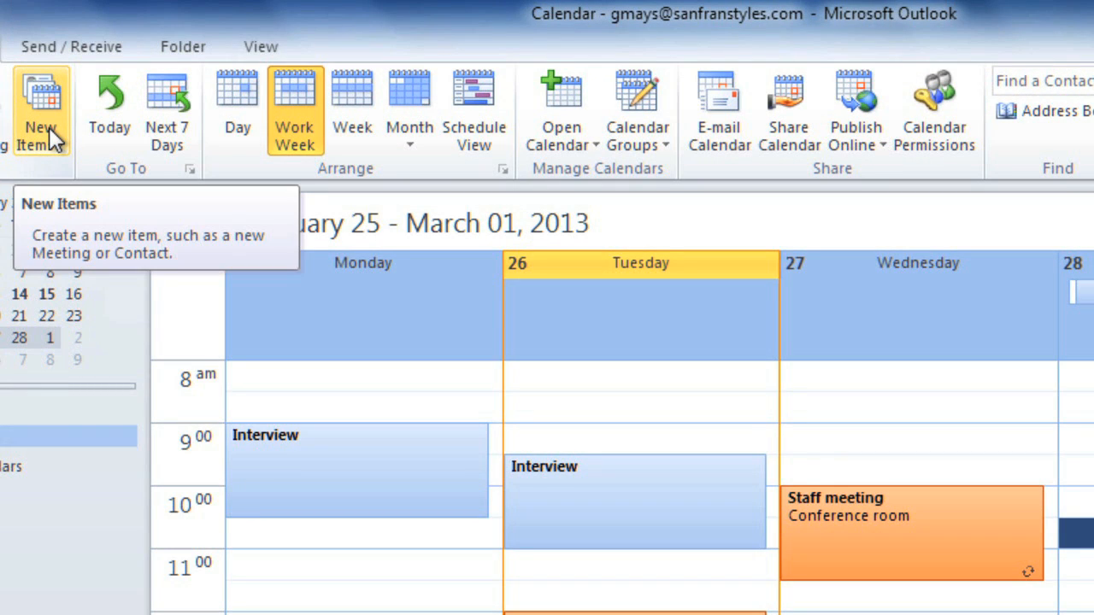
left_click(409, 112)
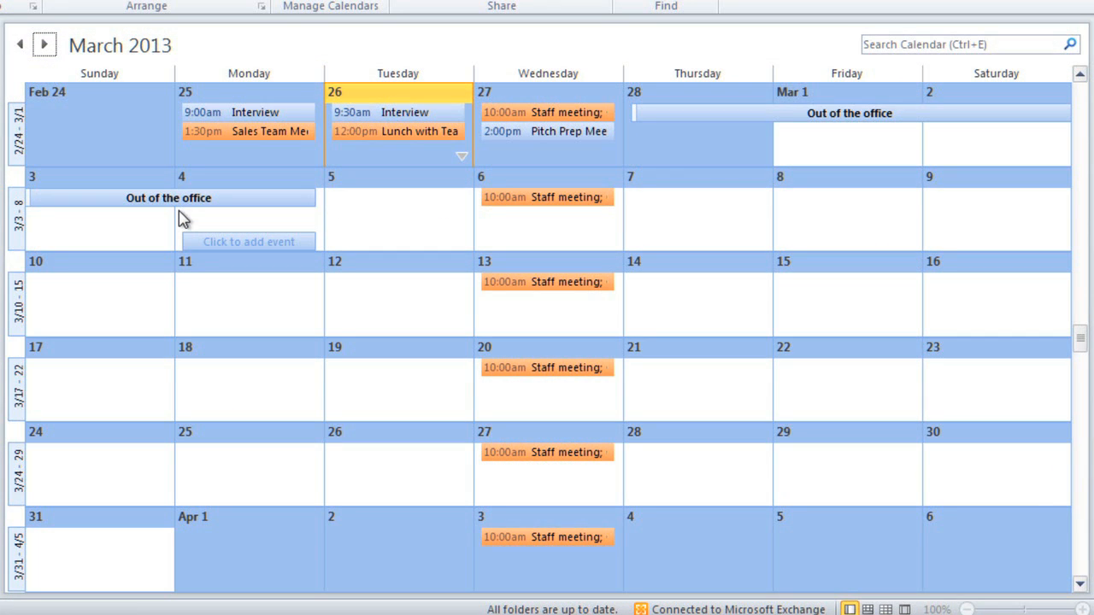